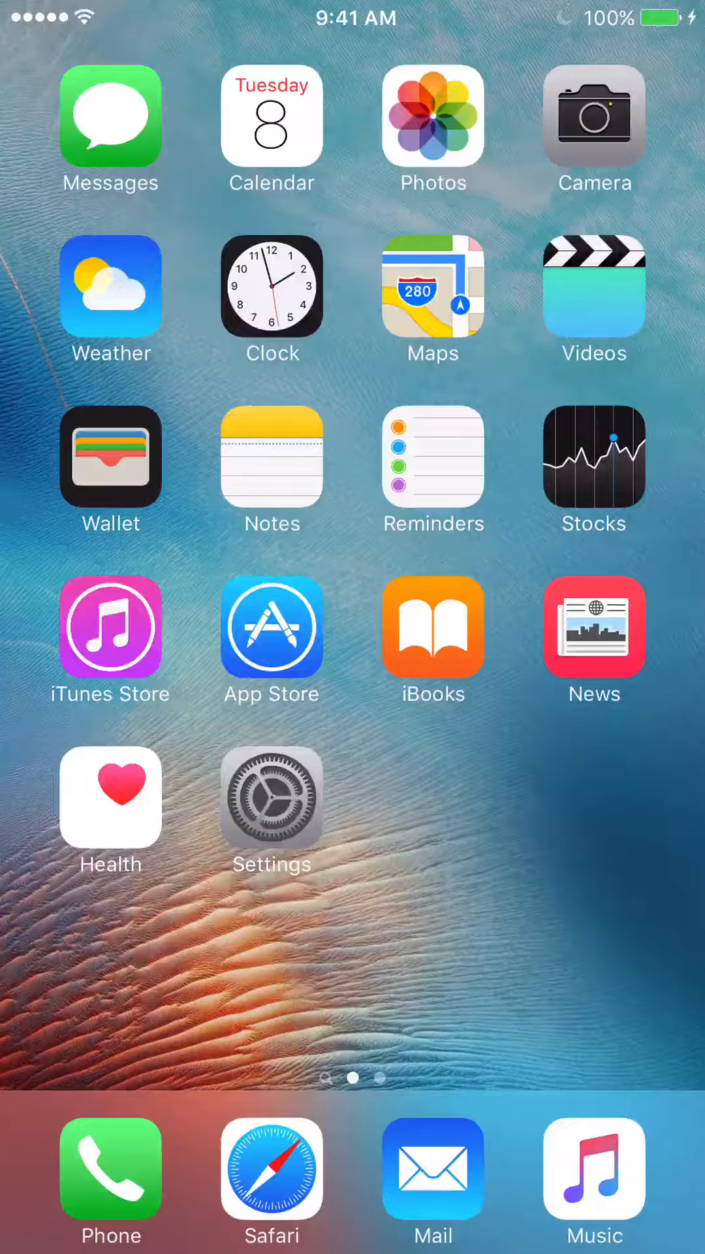
Launch the Settings app from the Home Screen
{"action": "left_click", "coordinate": [271, 809]}
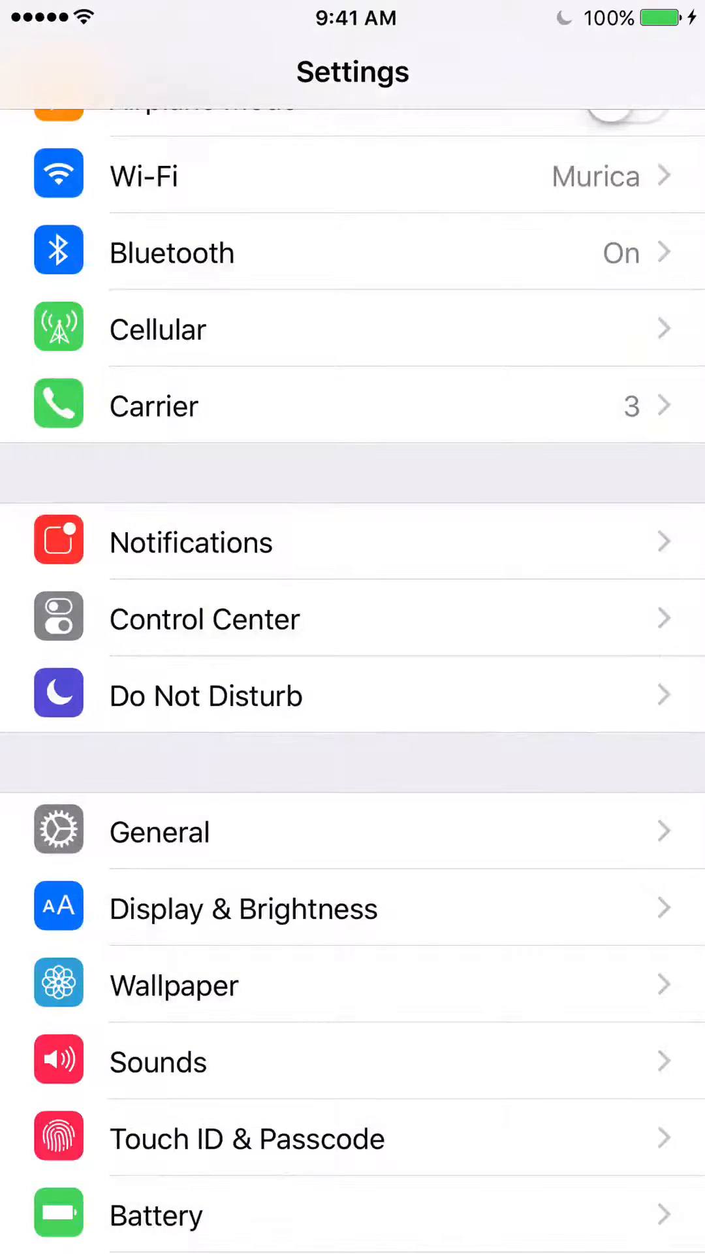
Scroll the Settings list down to reach iTunes & App Stores
{"action": "scroll", "scroll_direction": "down", "scroll_amount": 3}
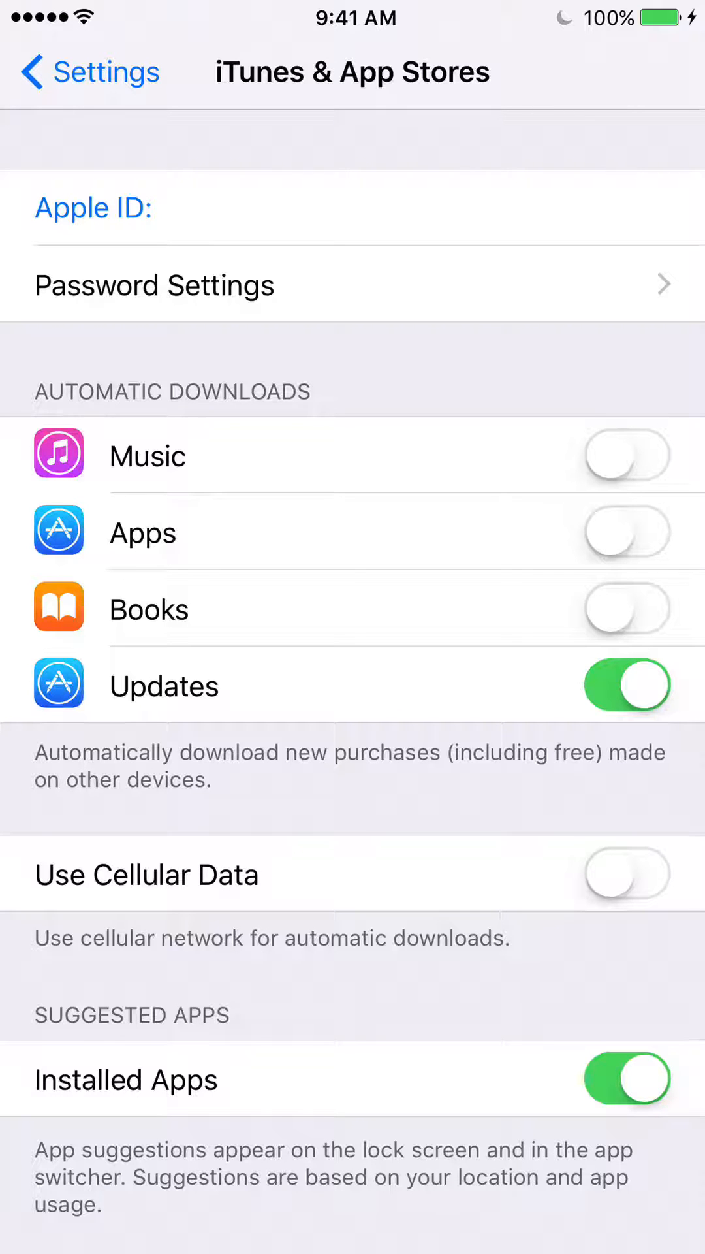
Switch on the Apps toggle under Automatic Downloads
{"action": "left_click", "coordinate": [626, 531]}
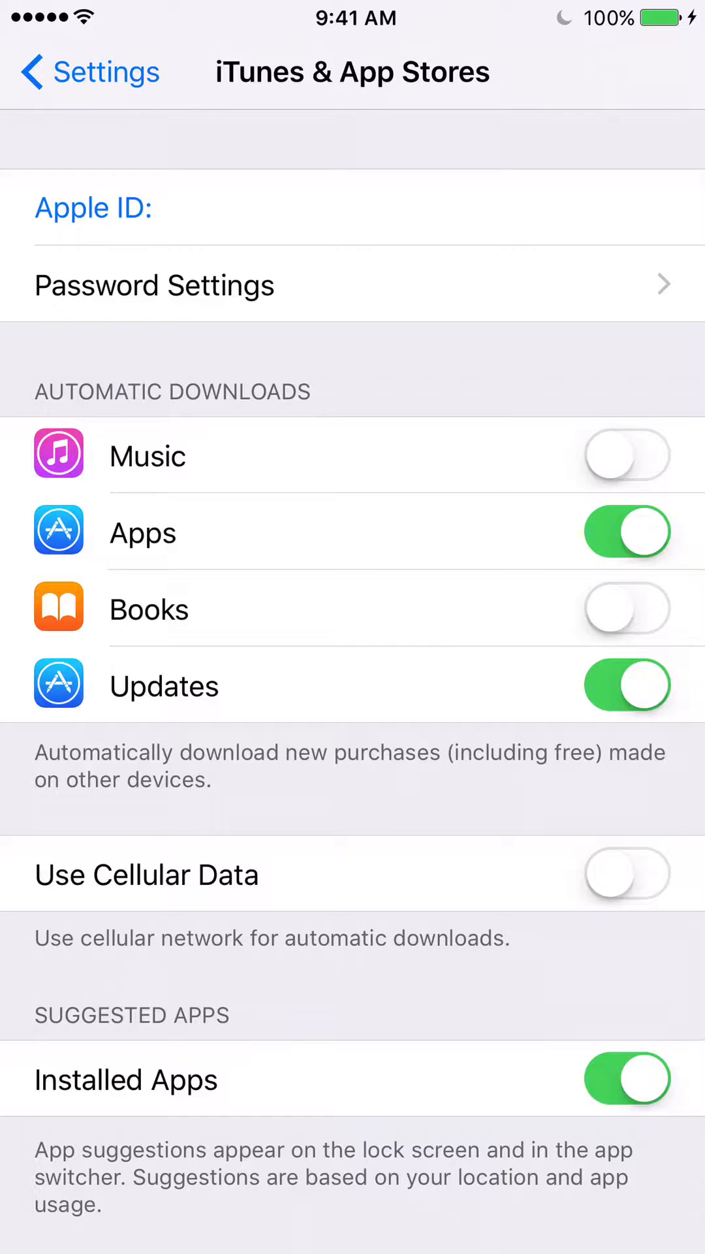
{"action": "left_click", "coordinate": [626, 873]}
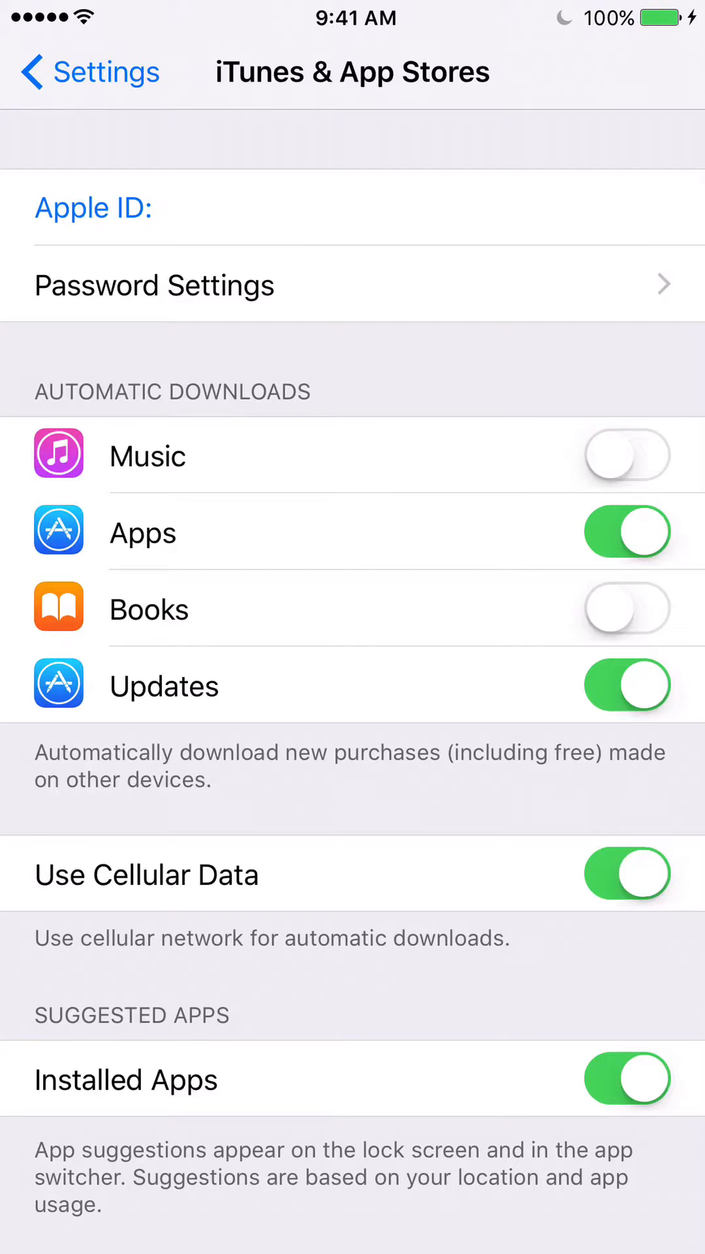
{"action": "left_click", "coordinate": [626, 873]}
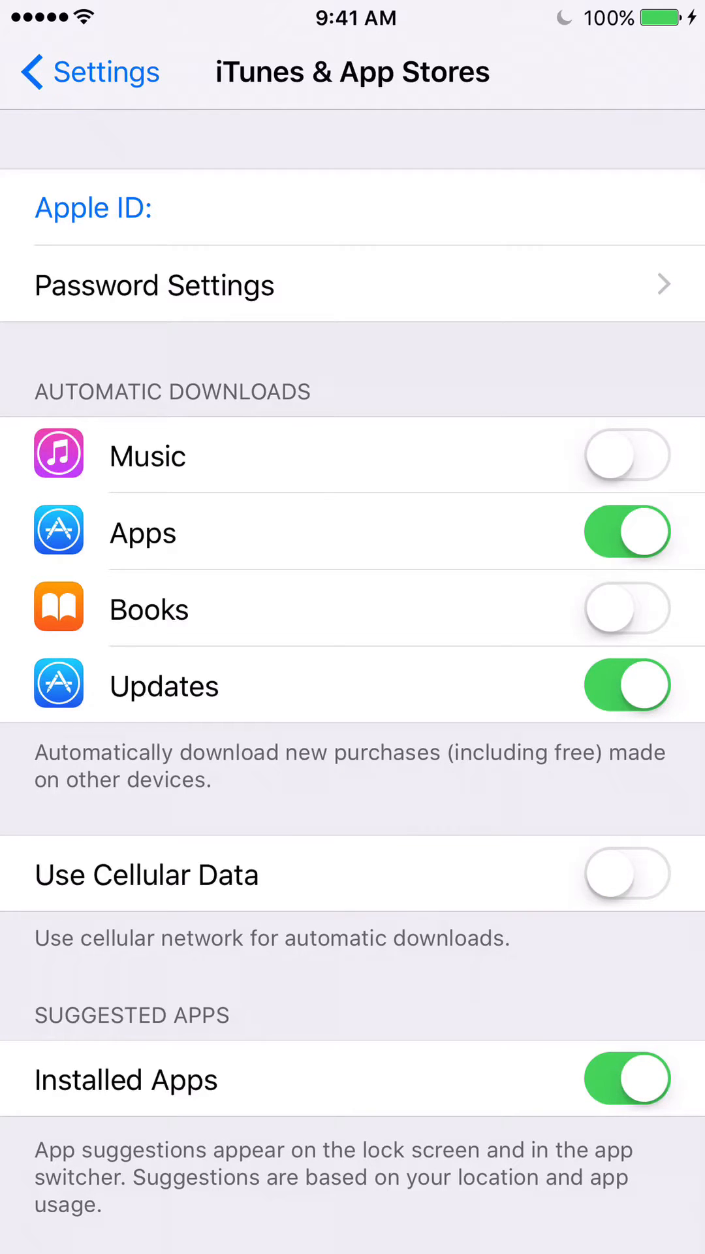